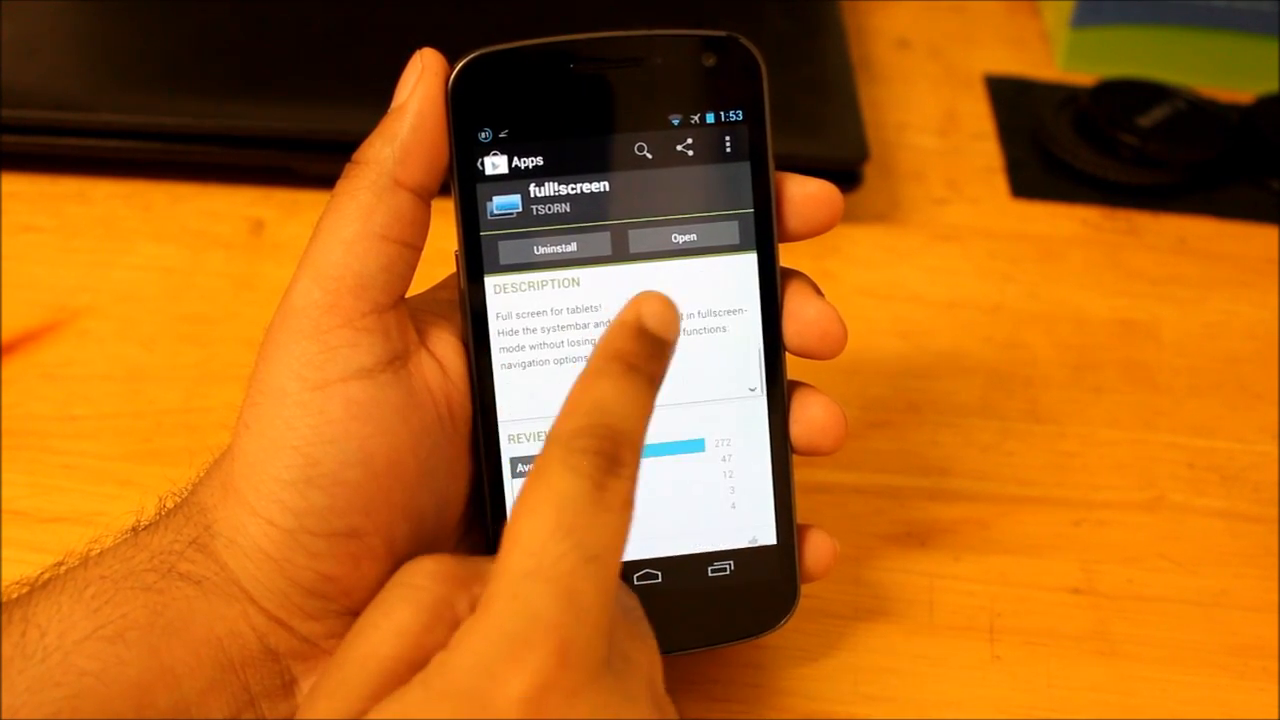
Reach Accessibility in Android Settings and confirm the fullscreen service shows as On
{"action": "scroll", "scroll_direction": "down", "scroll_amount": 3}
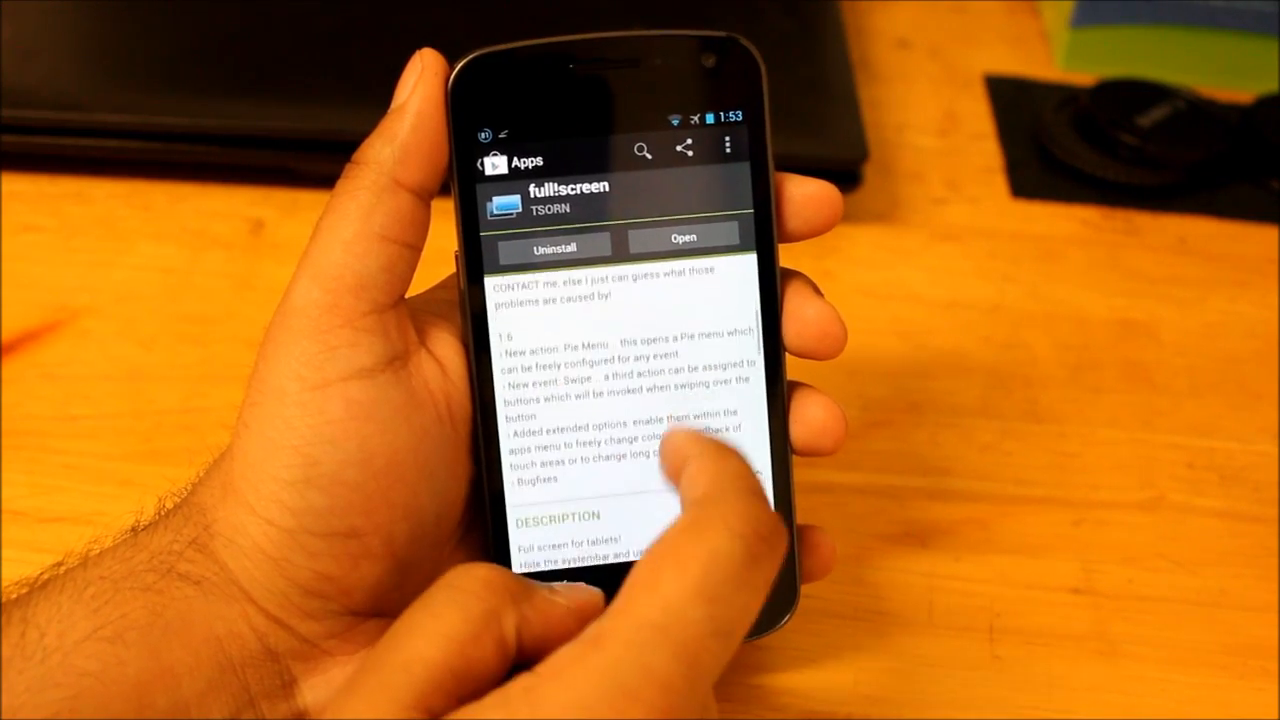
{"action": "scroll", "scroll_direction": "down", "scroll_amount": 3}
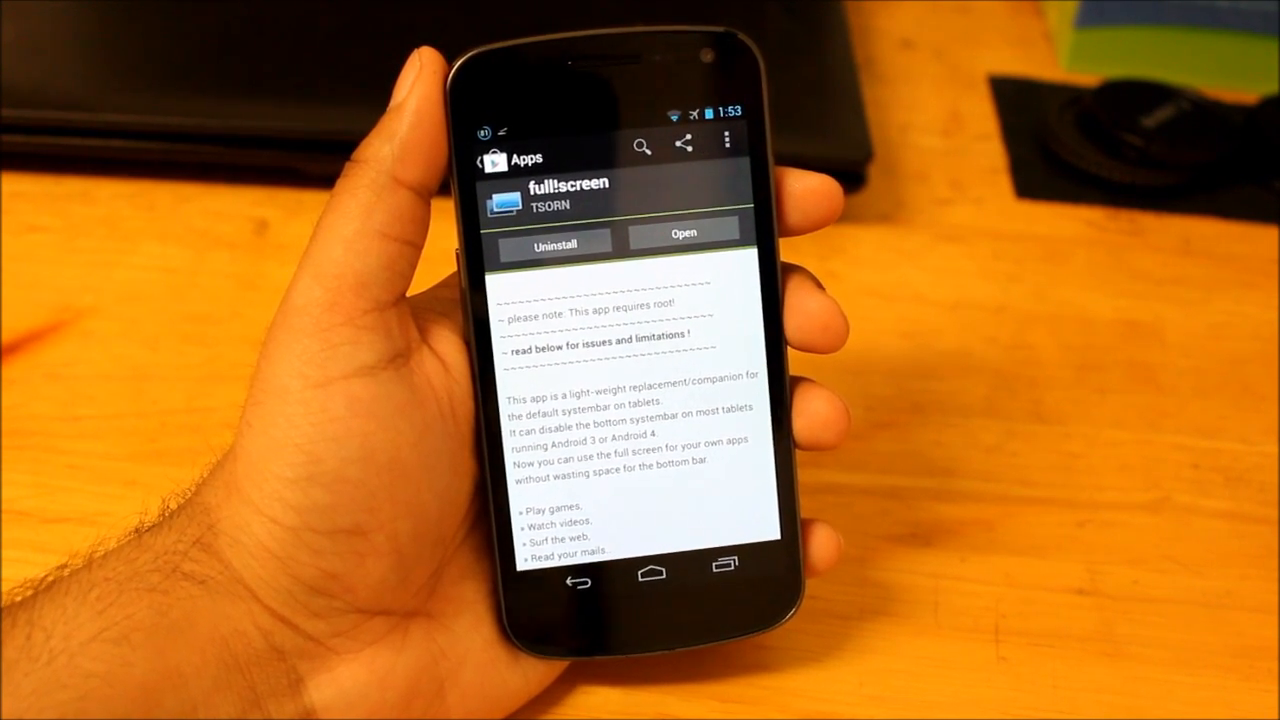
{"action": "scroll", "scroll_direction": "down", "scroll_amount": 3}
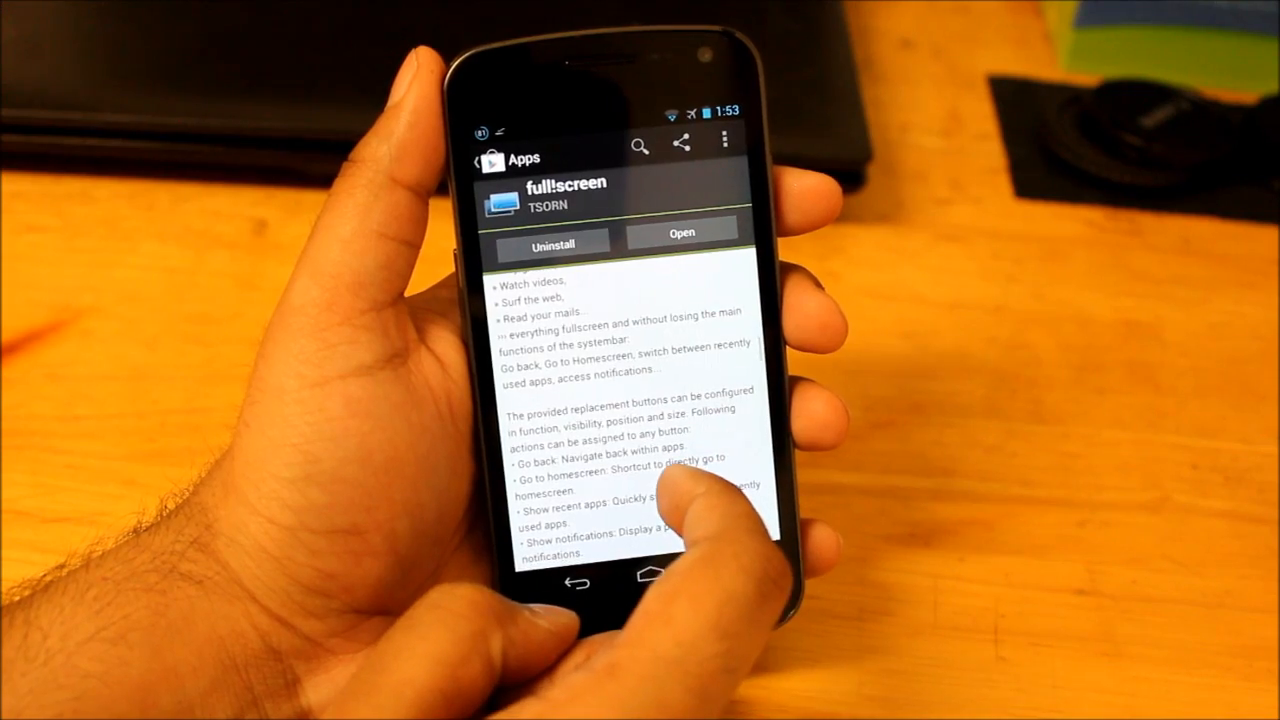
{"action": "scroll", "scroll_direction": "down", "scroll_amount": 3}
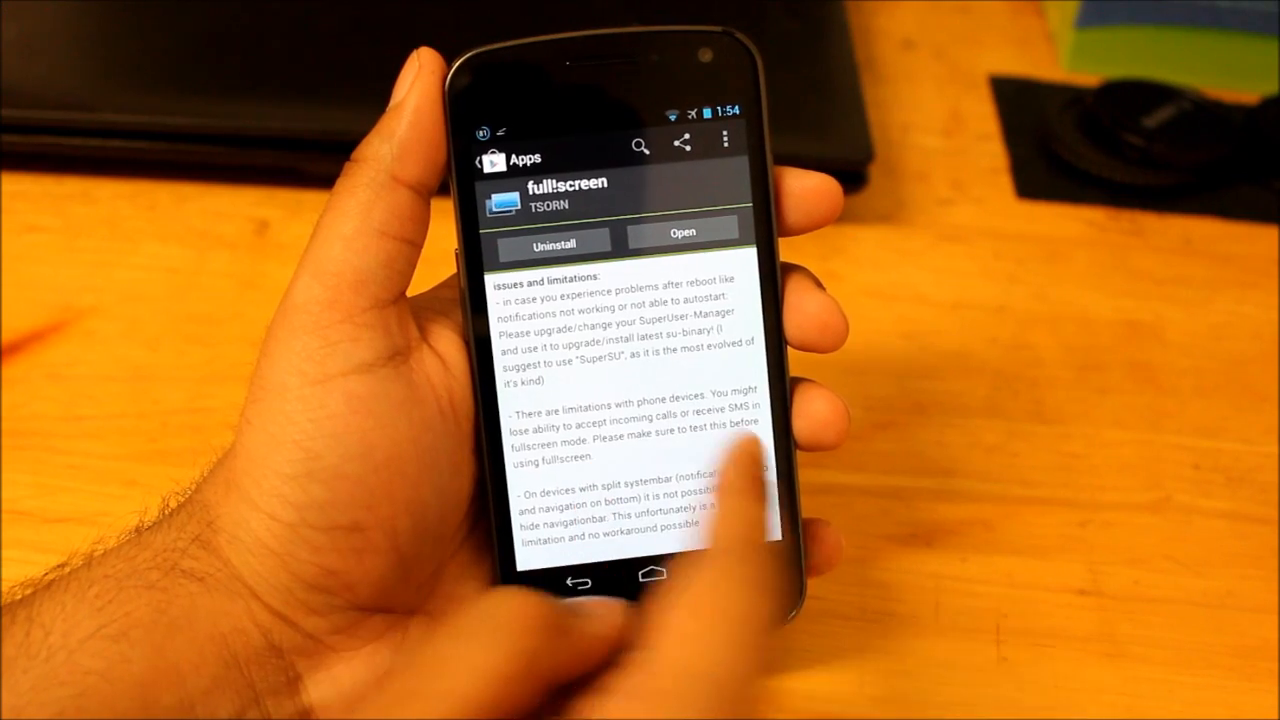
{"action": "scroll", "scroll_direction": "down", "scroll_amount": 3}
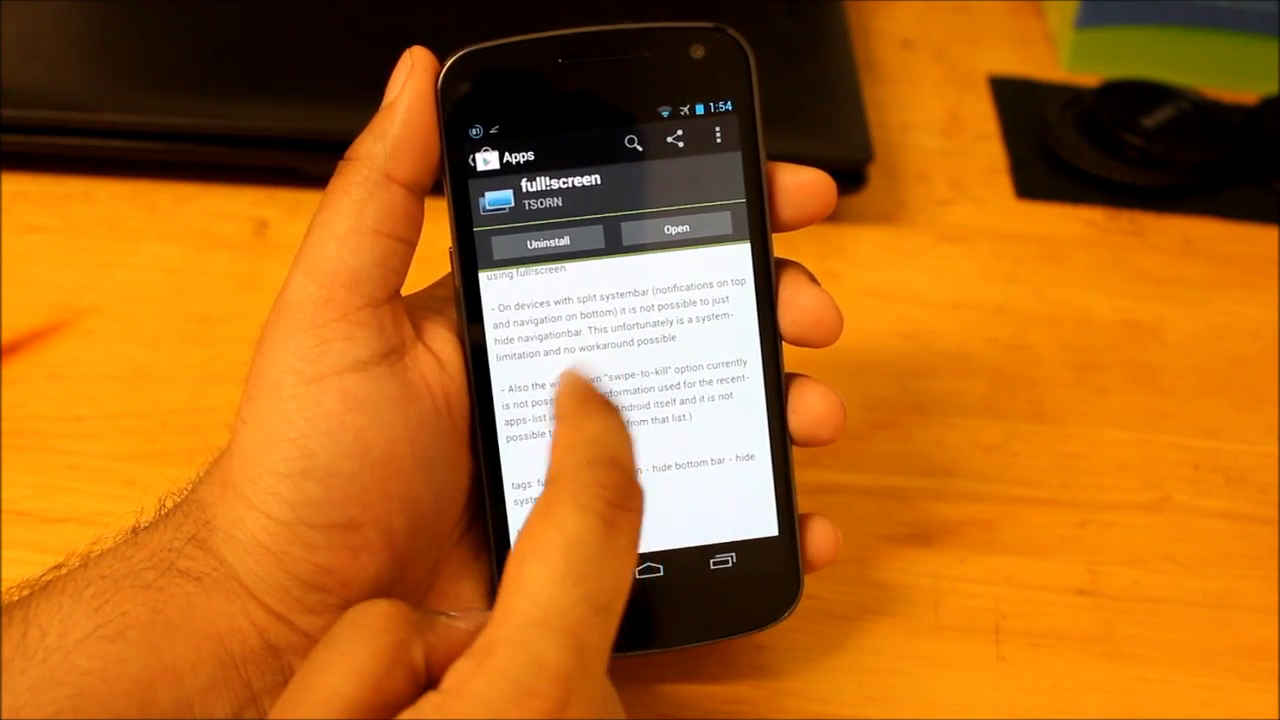
{"action": "scroll", "scroll_direction": "down", "scroll_amount": 3}
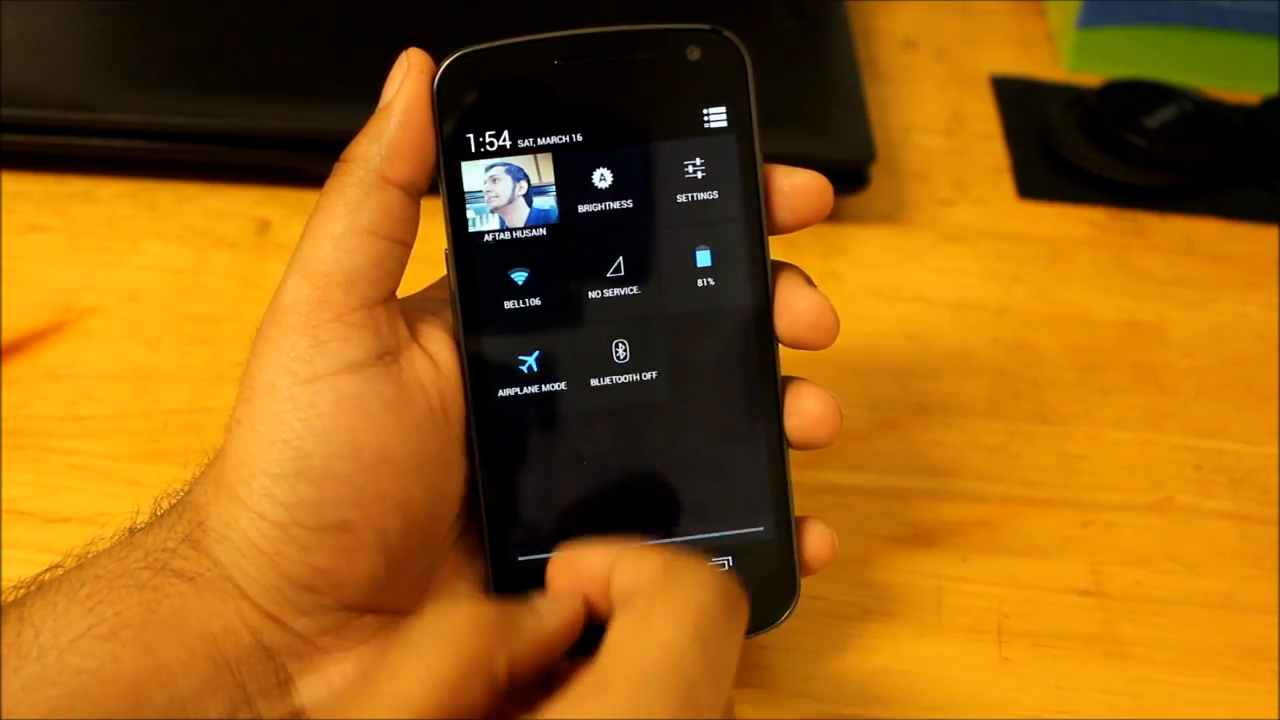
{"action": "left_click", "coordinate": [696, 180]}
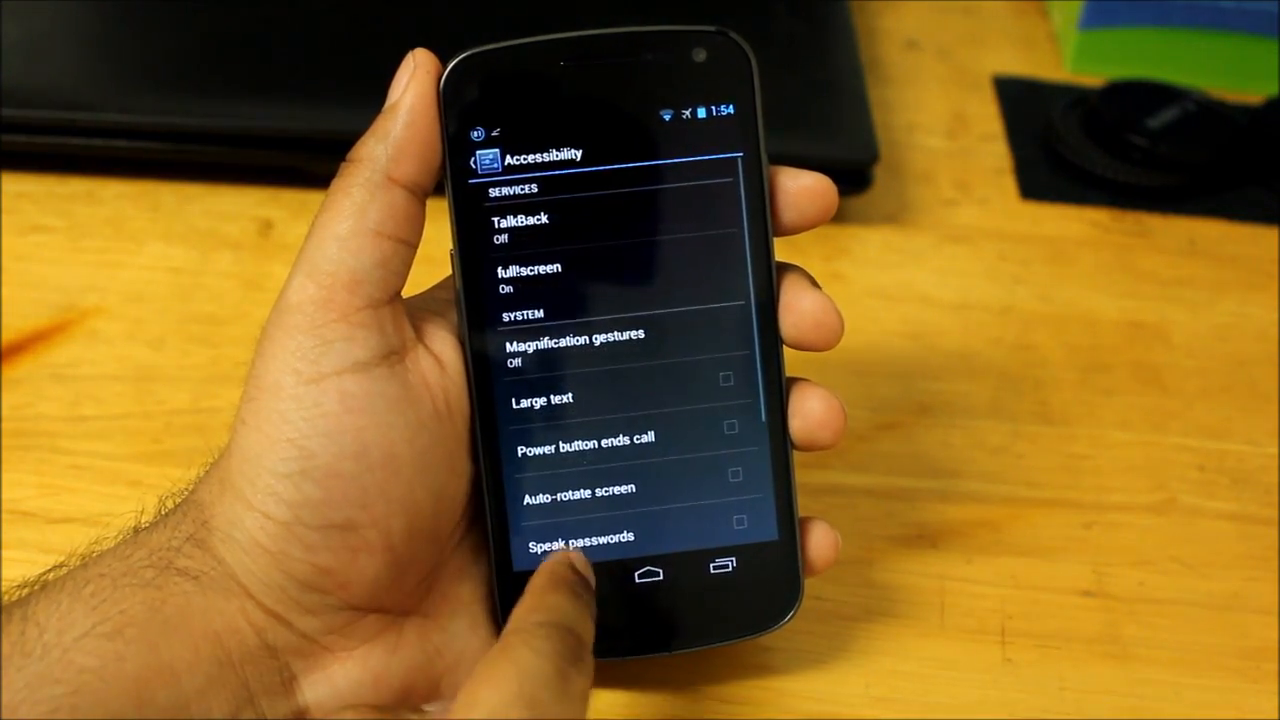
Leave Settings and return to the app drawer
{"action": "left_click", "coordinate": [576, 564]}
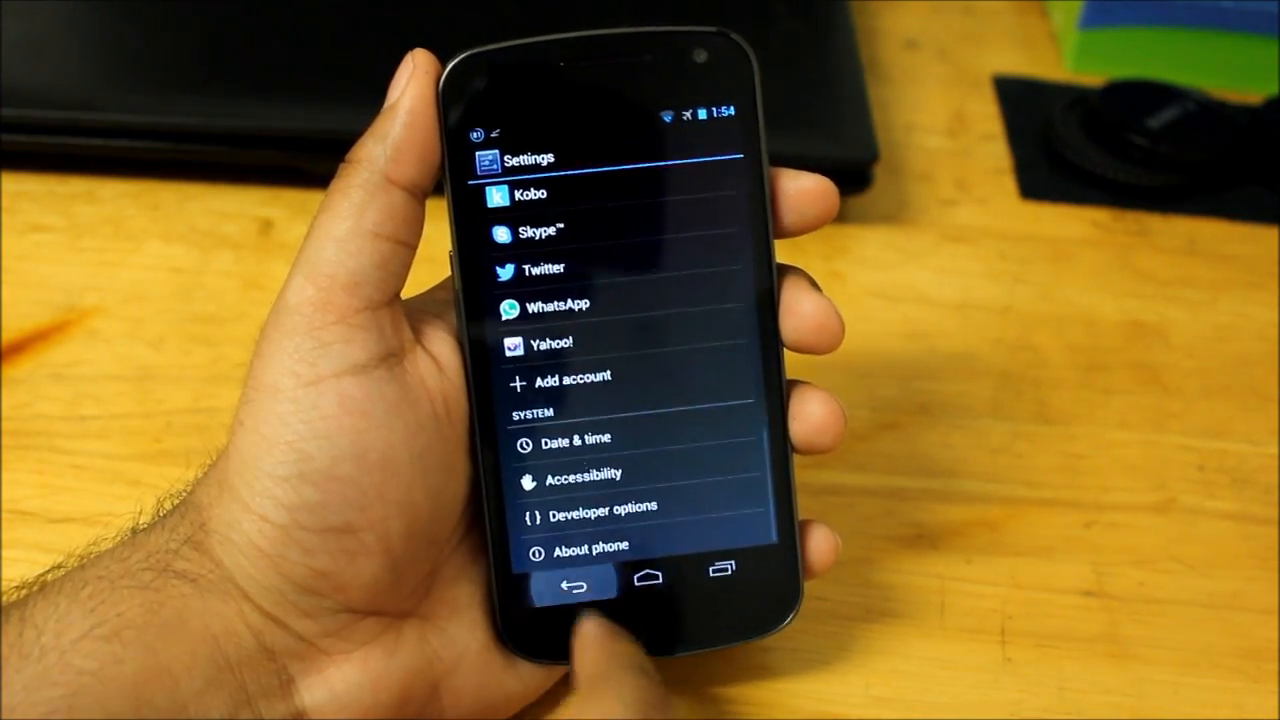
{"action": "left_click", "coordinate": [718, 584]}
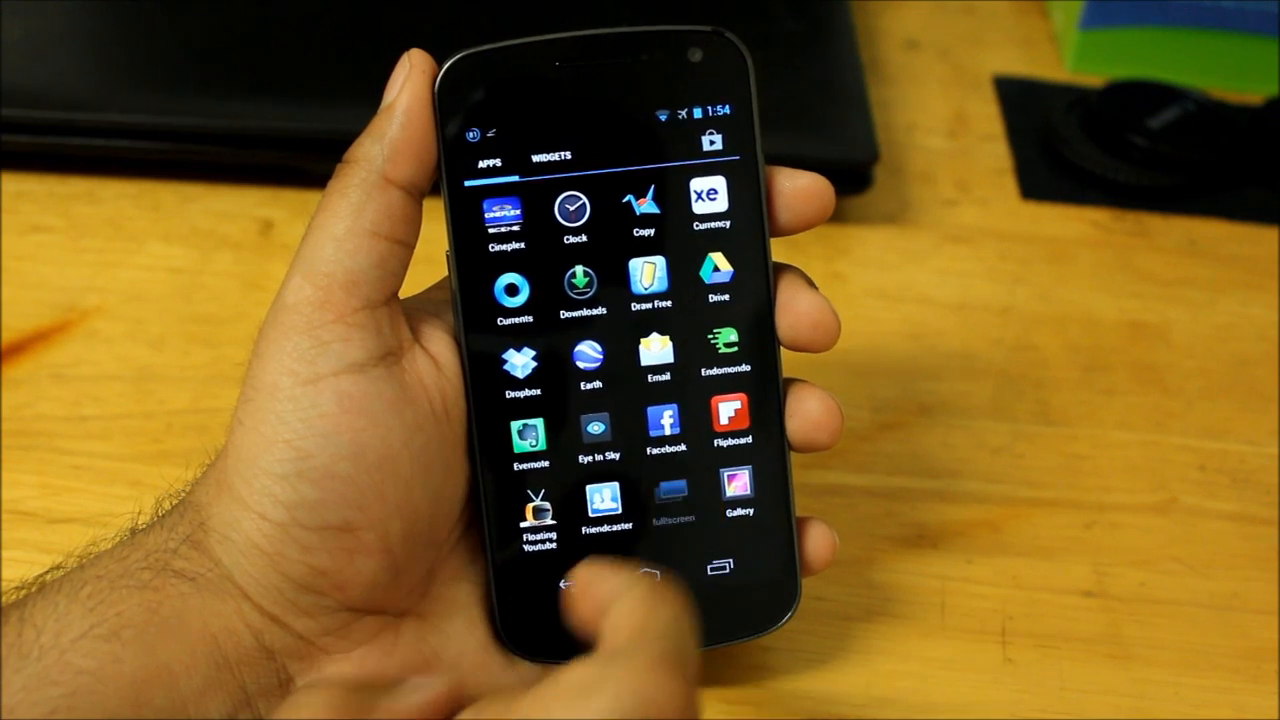
Enable full!screen mode in the app so the home screen hides the status and navigation bars
{"action": "left_click", "coordinate": [660, 500]}
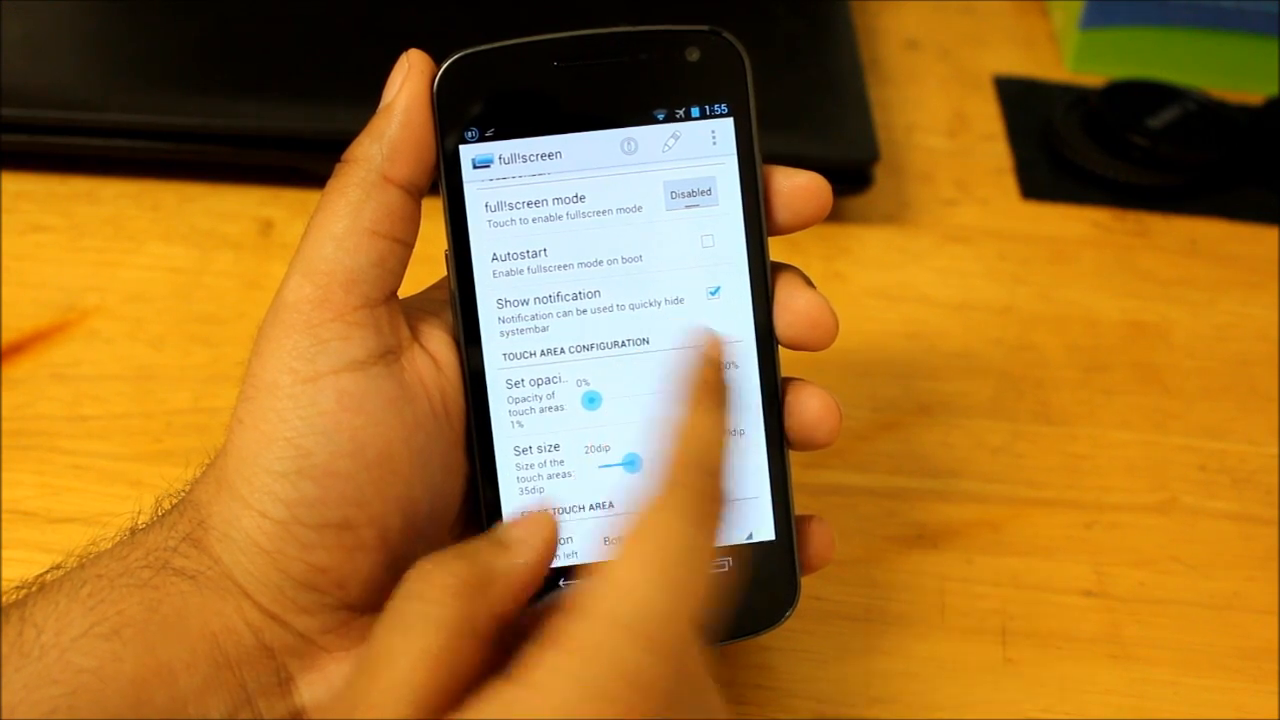
{"action": "scroll", "scroll_direction": "down", "scroll_amount": 3}
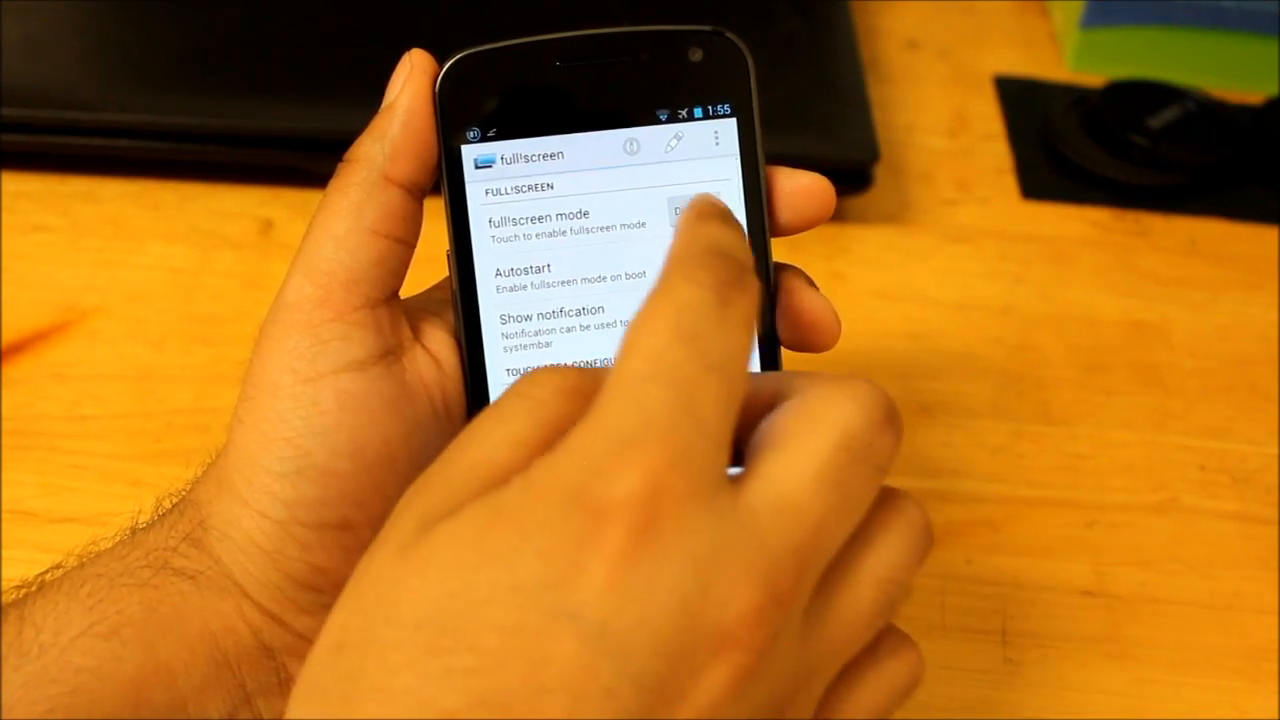
{"action": "left_click", "coordinate": [696, 216]}
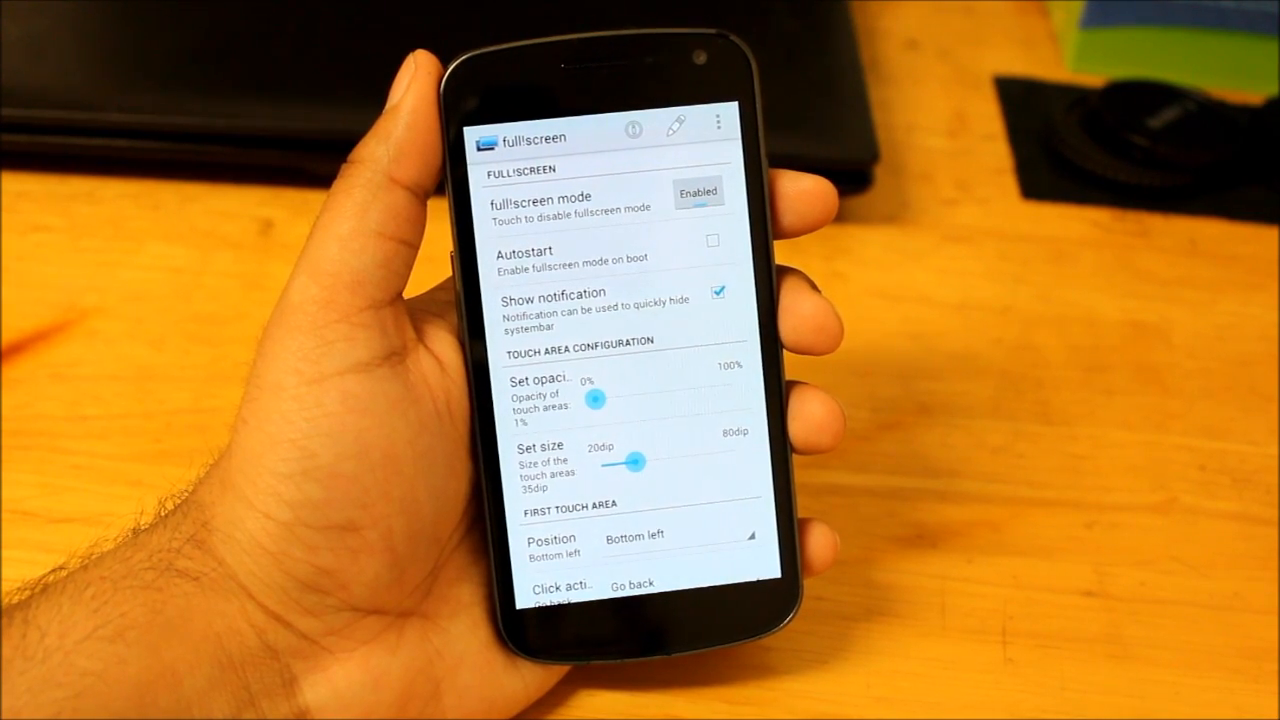
{"action": "left_click", "coordinate": [580, 590]}
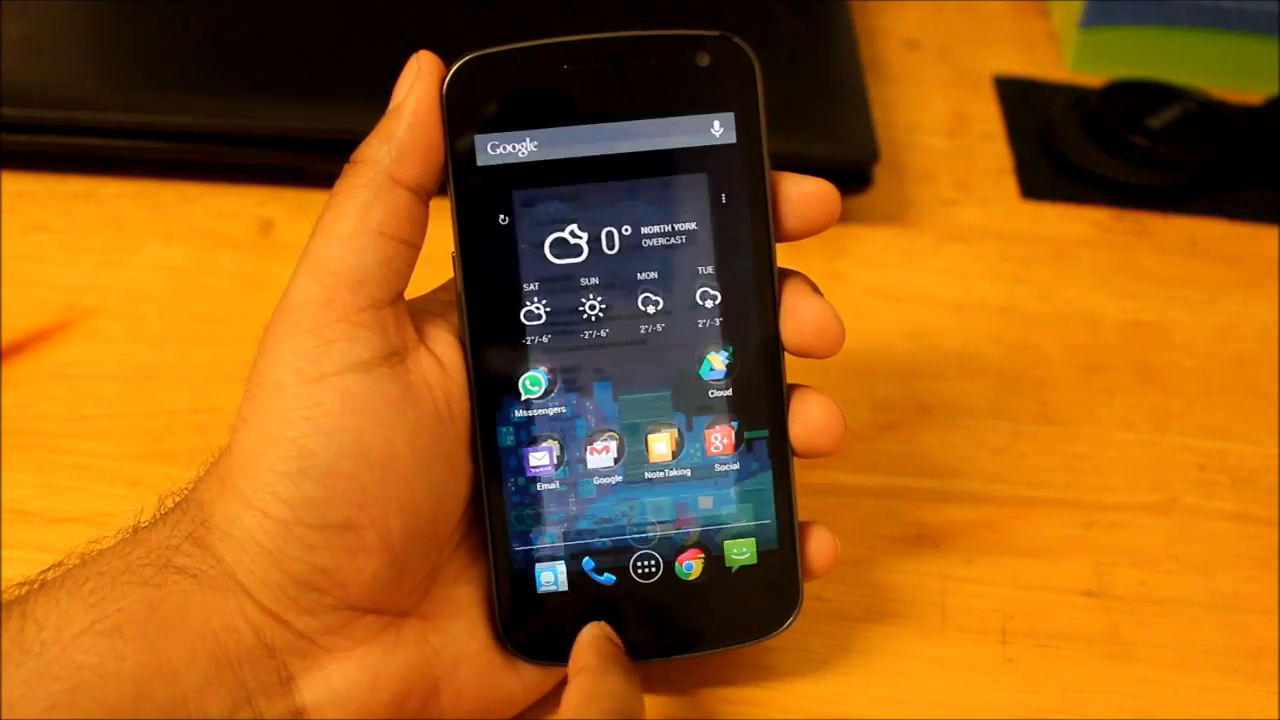
{"action": "left_click", "coordinate": [644, 566]}
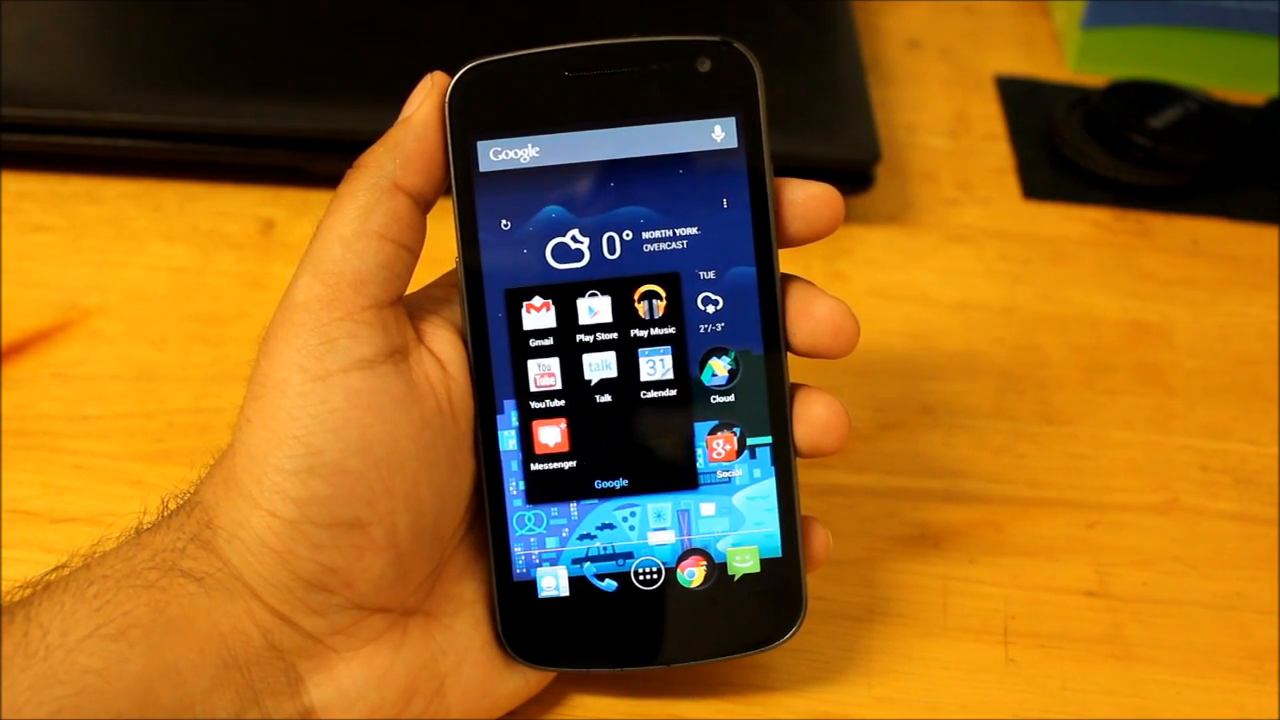
{"action": "left_click", "coordinate": [544, 376]}
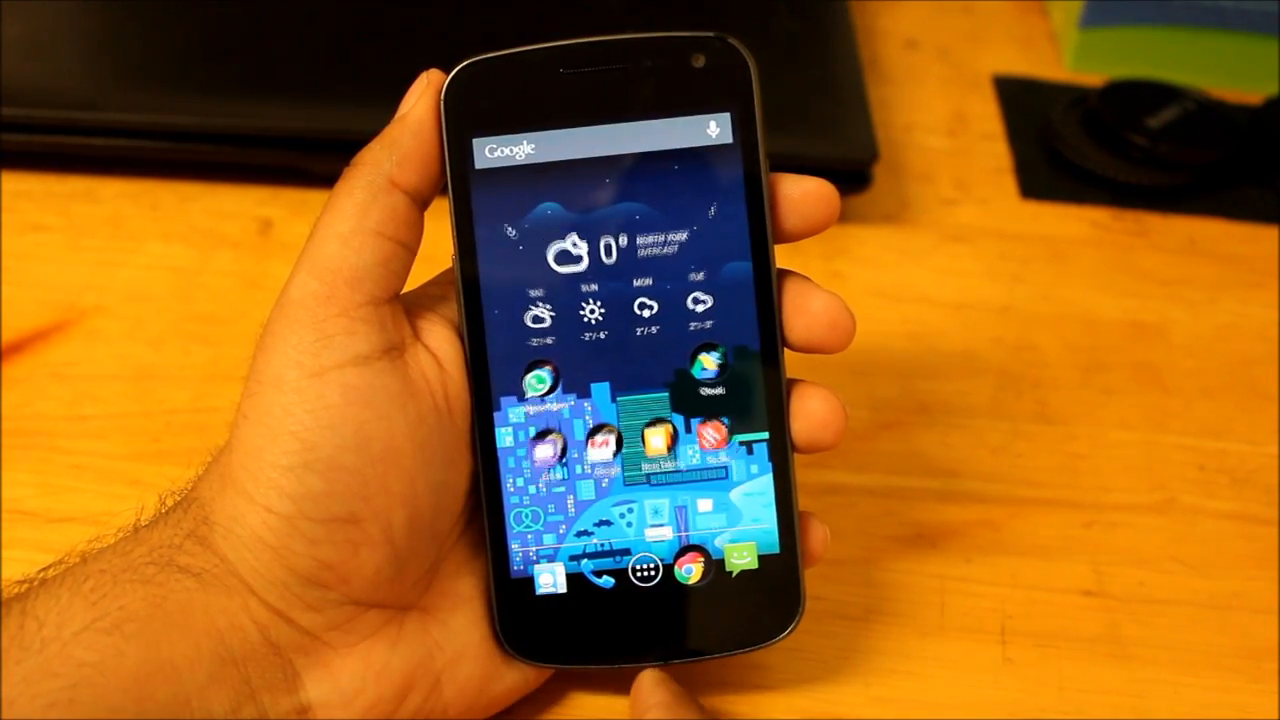
{"action": "left_click", "coordinate": [664, 570]}
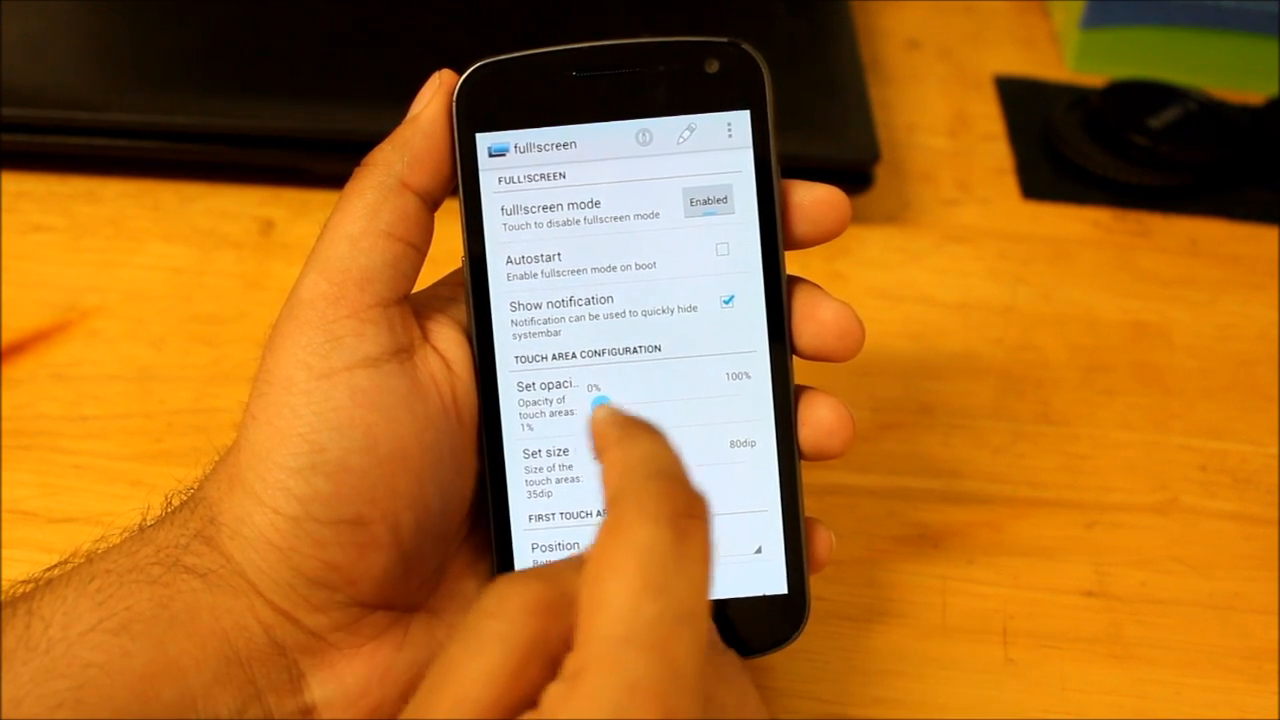
Raise touch area opacity to 71% and enlarge the touch areas to 51dp
{"action": "left_click_drag", "start_coordinate": [600, 398], "coordinate": [700, 400]}
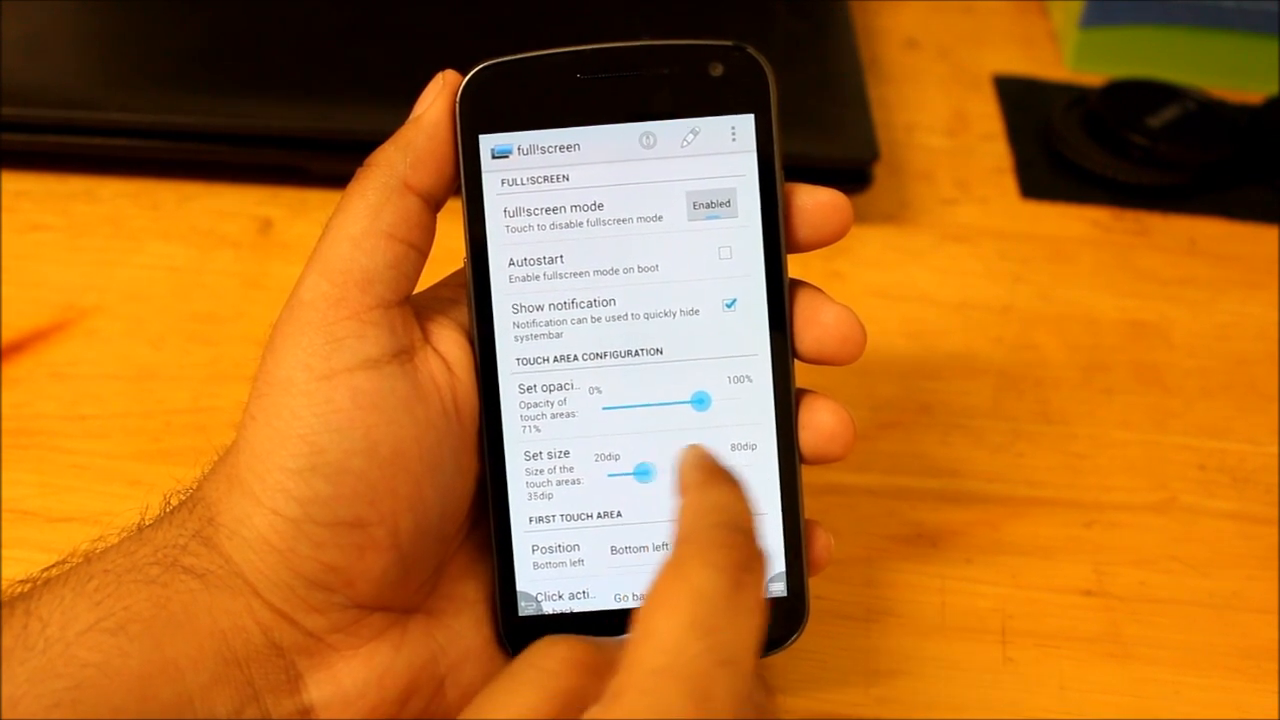
{"action": "left_click_drag", "start_coordinate": [644, 472], "coordinate": [700, 464]}
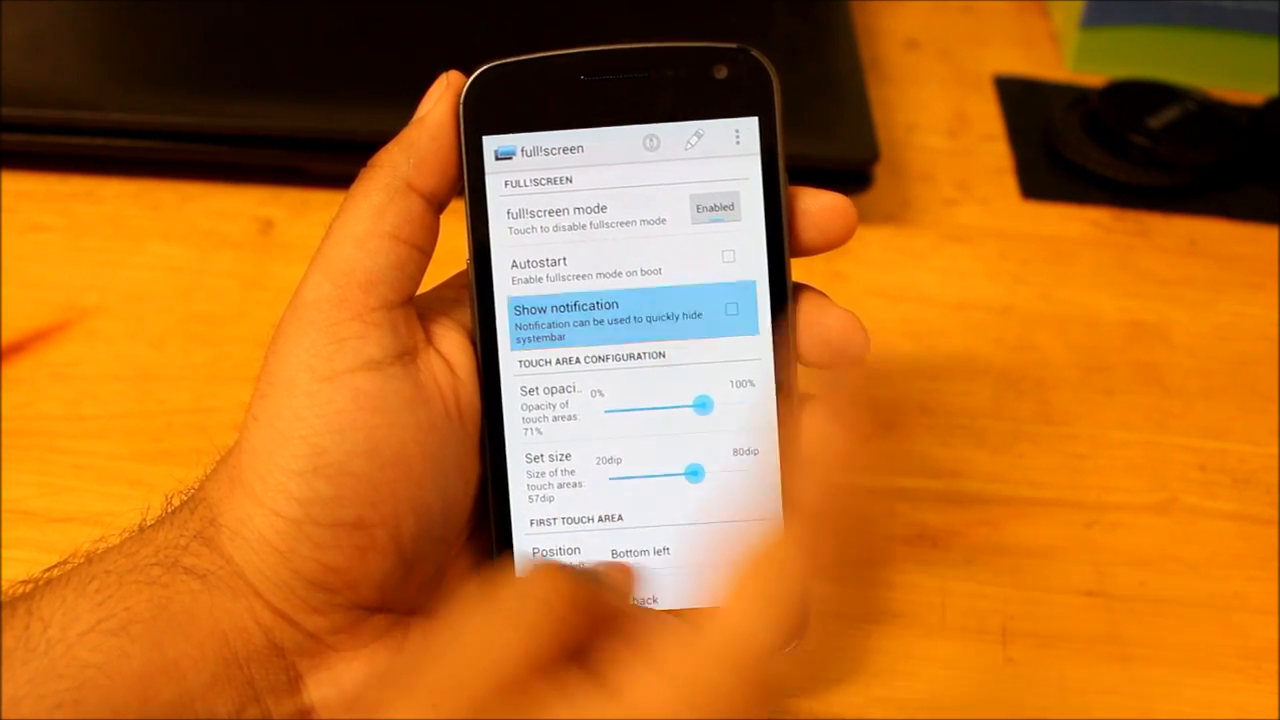
{"action": "scroll", "scroll_direction": "down", "scroll_amount": 3}
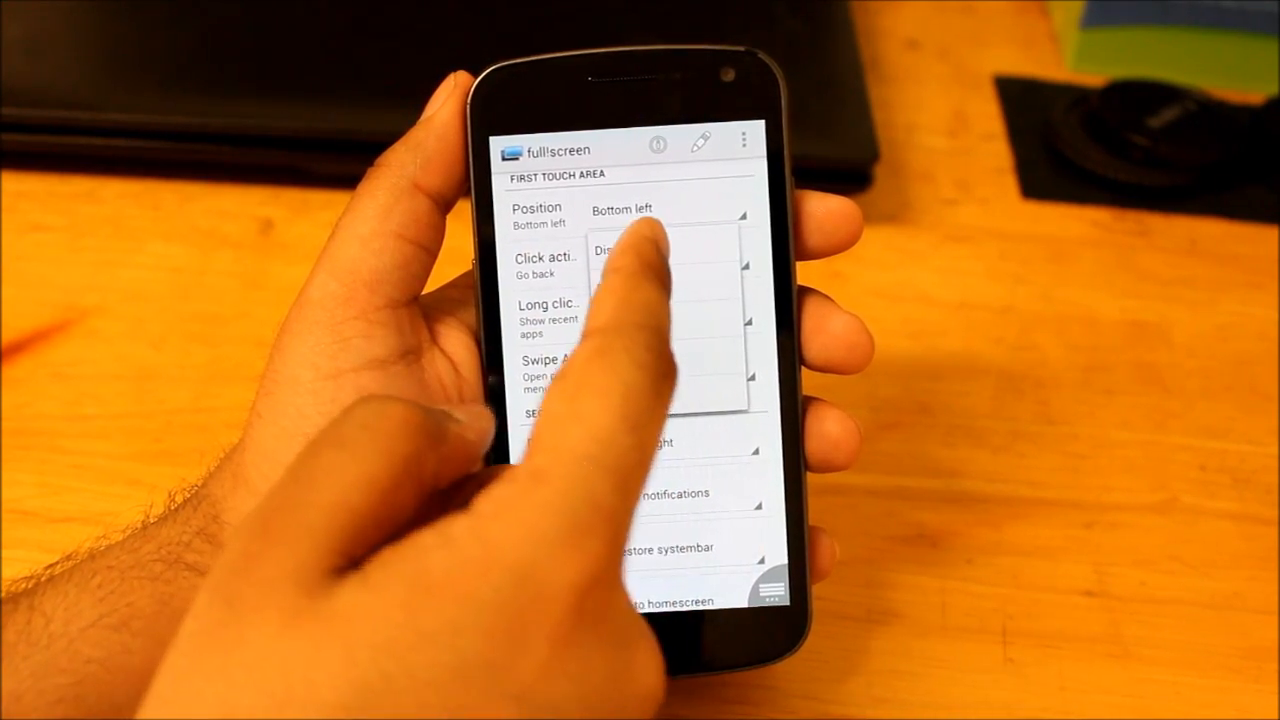
Stop showing the notification and set the swipe action to Open pie menu
{"action": "left_click", "coordinate": [620, 252]}
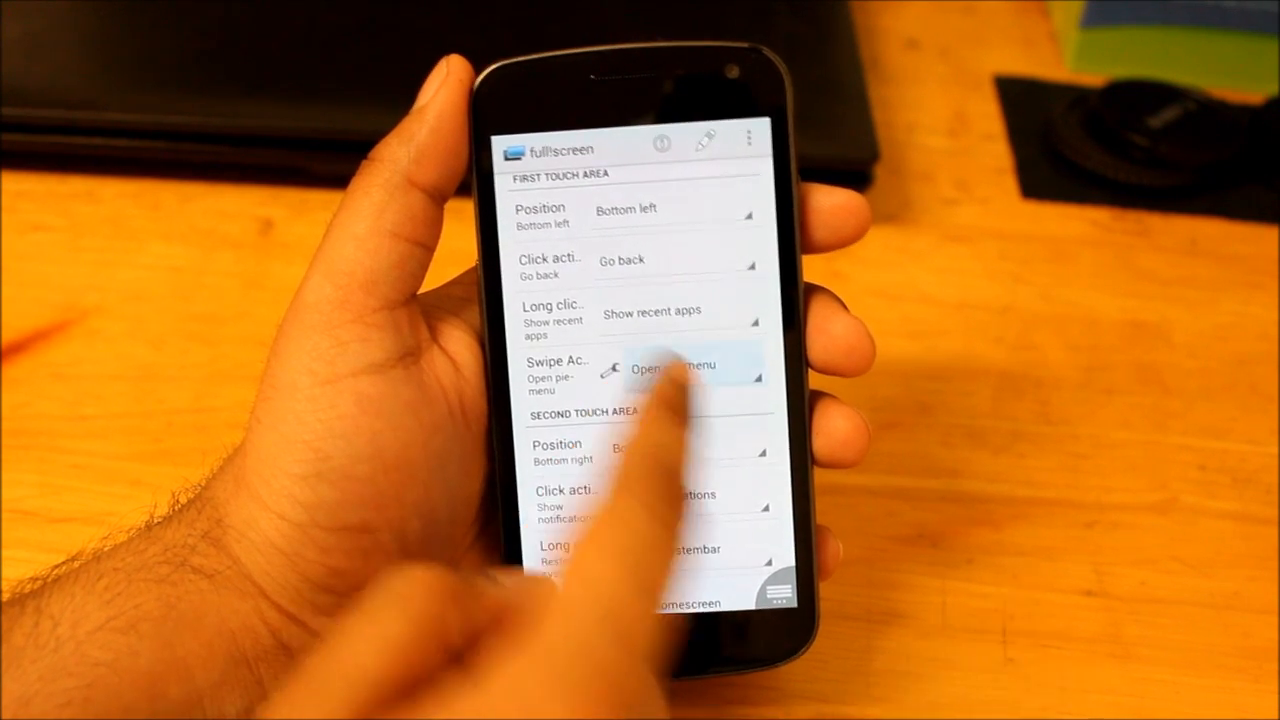
{"action": "left_click", "coordinate": [676, 364]}
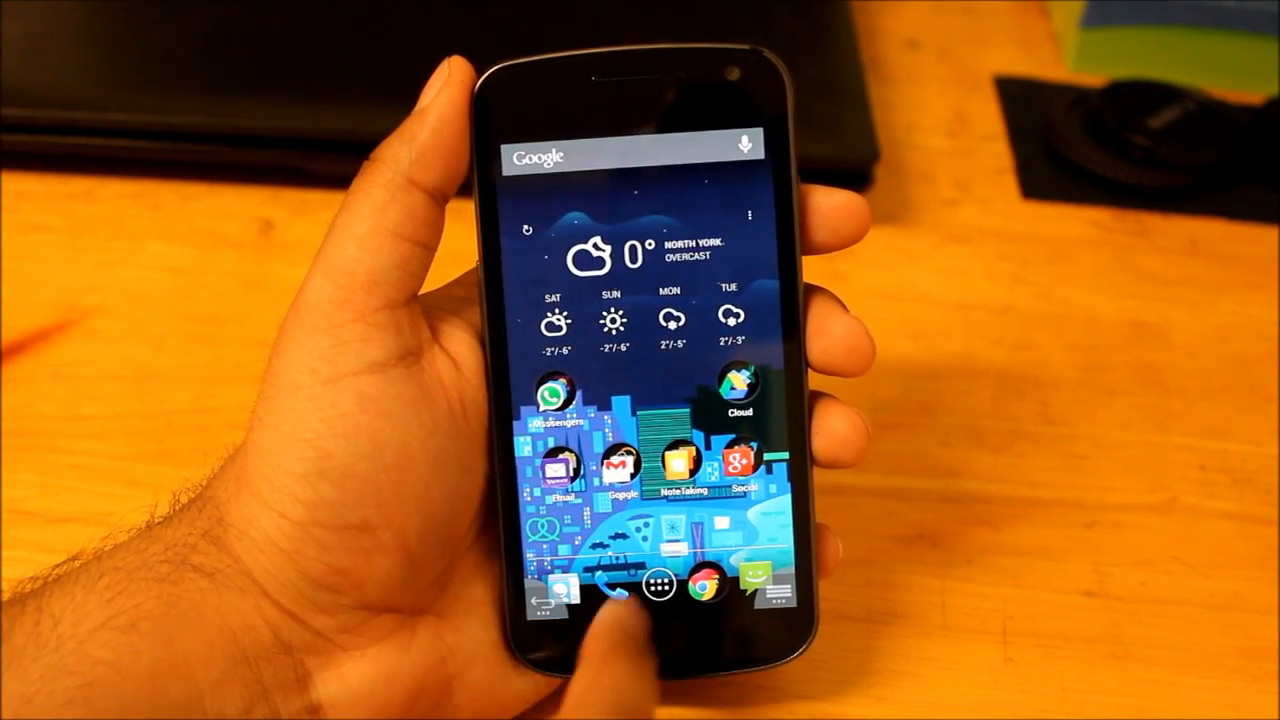
Long-press the bottom-left touch area for recent apps and switch to Flipboard's Cover Stories
{"action": "left_click", "coordinate": [668, 588]}
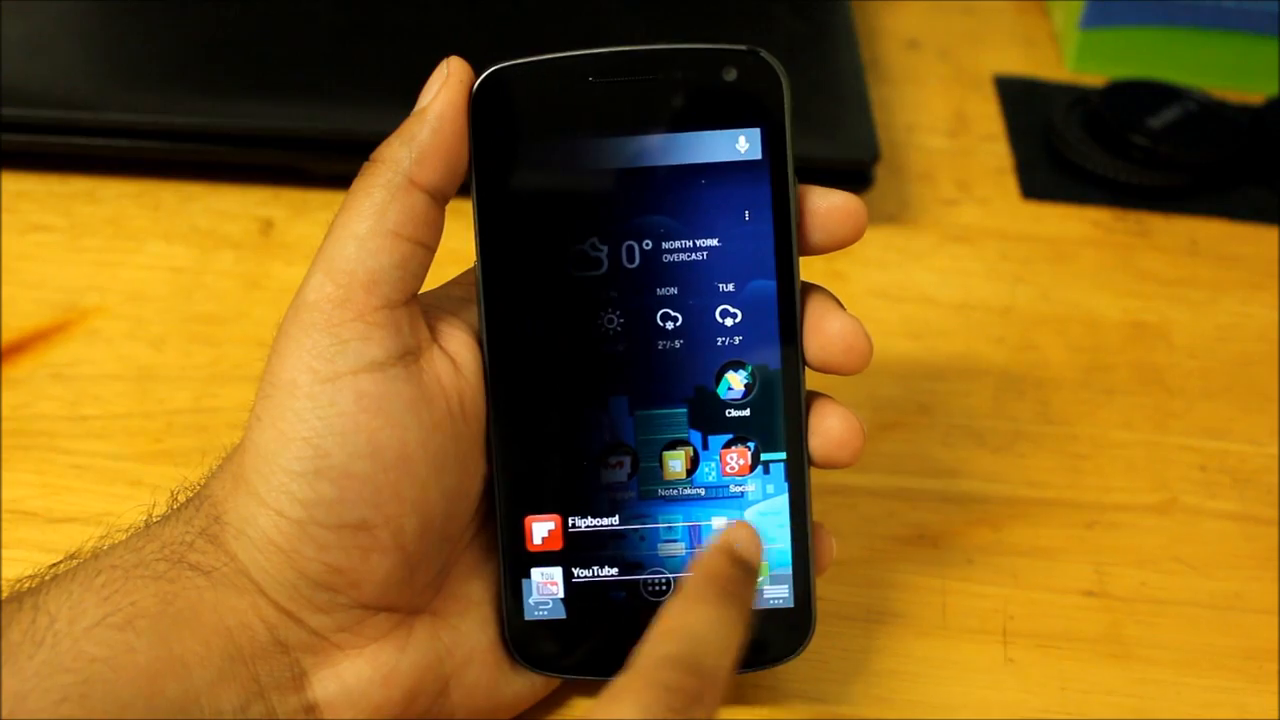
{"action": "left_click", "coordinate": [544, 520]}
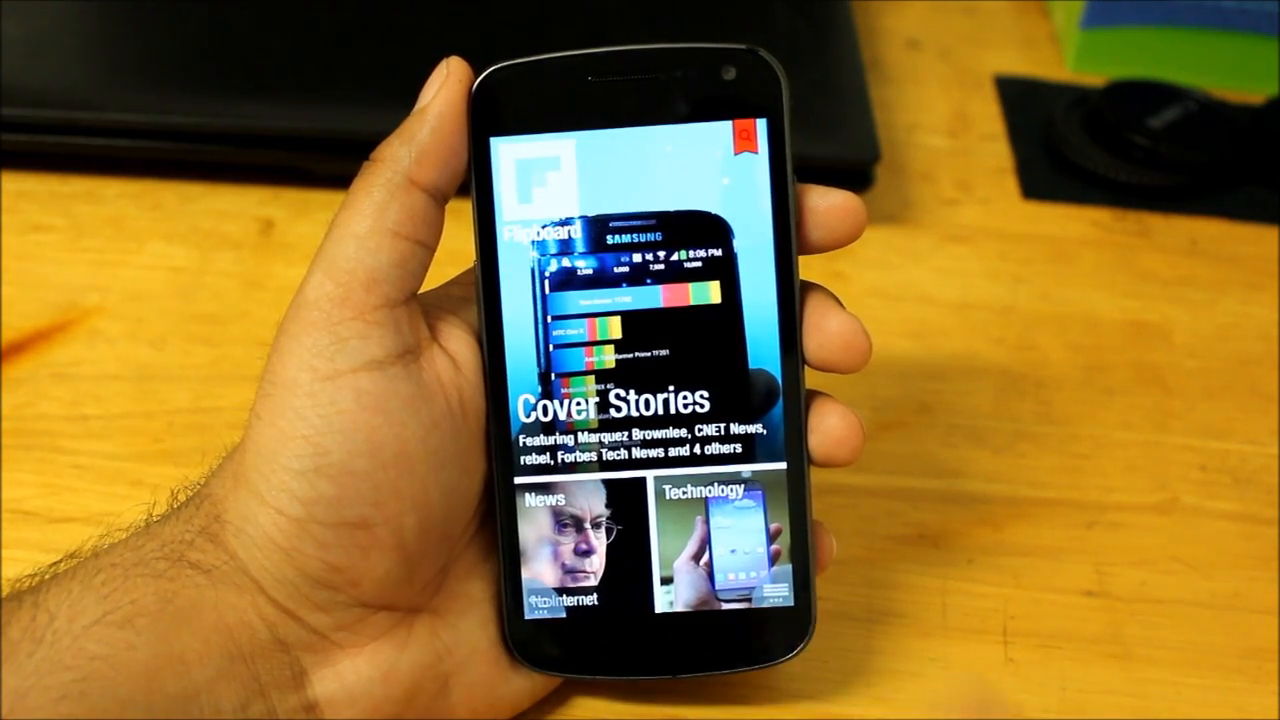